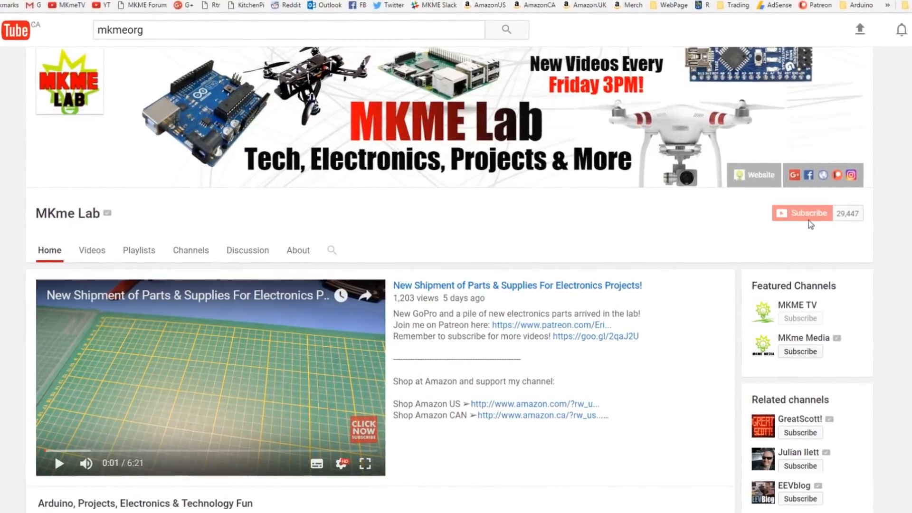
# Subscribe to the MKme Lab channel and dismiss its notification settings dialog.
pyautogui.click(802, 213)
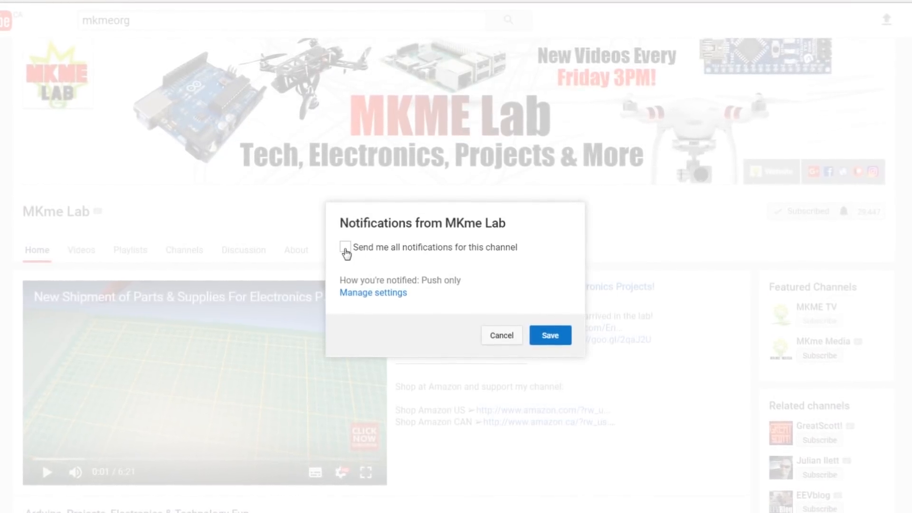
pyautogui.click(500, 335)
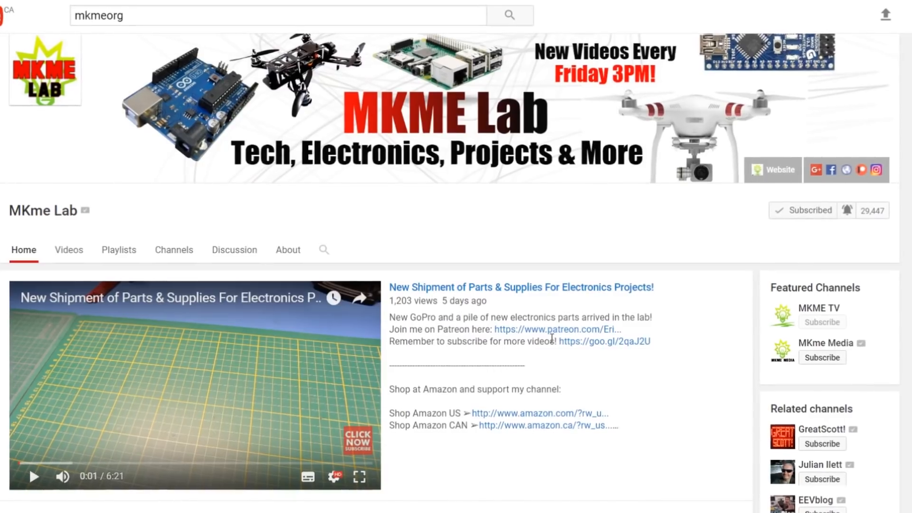
# Review the eBay 12V 1 Channel Relay Module listing, then return to the relay tutorial video.
pyautogui.click(434, 16)
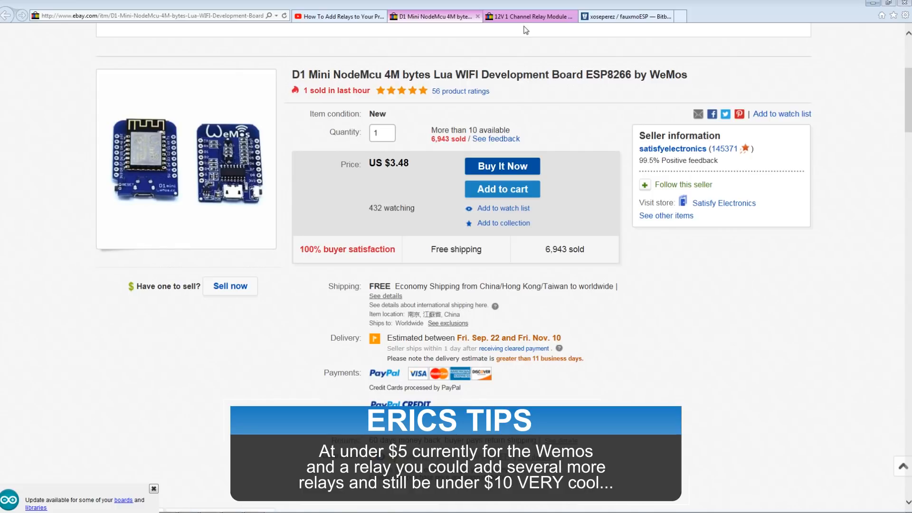
pyautogui.click(527, 15)
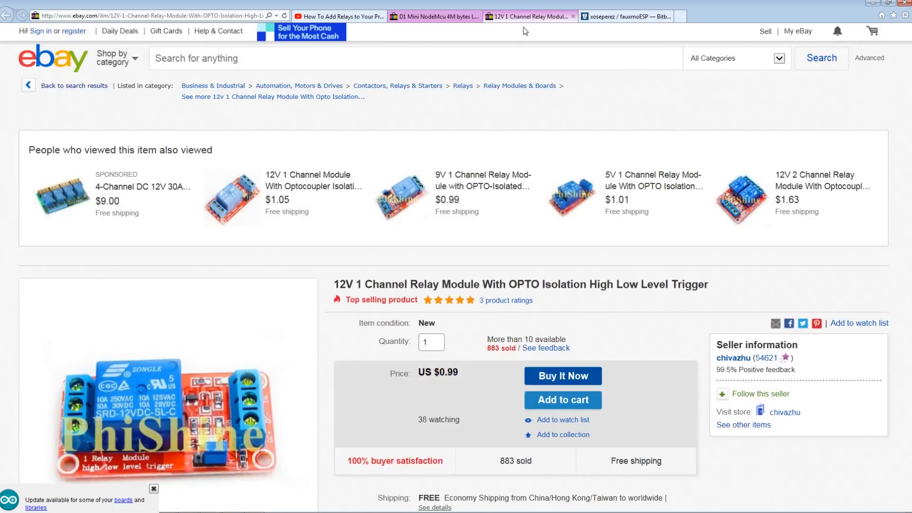
pyautogui.scroll(-3)
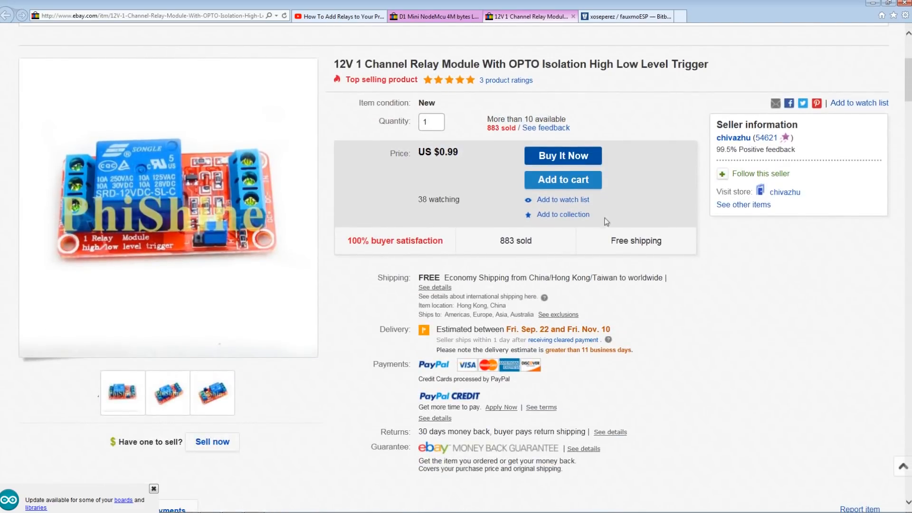
pyautogui.moveTo(504, 188)
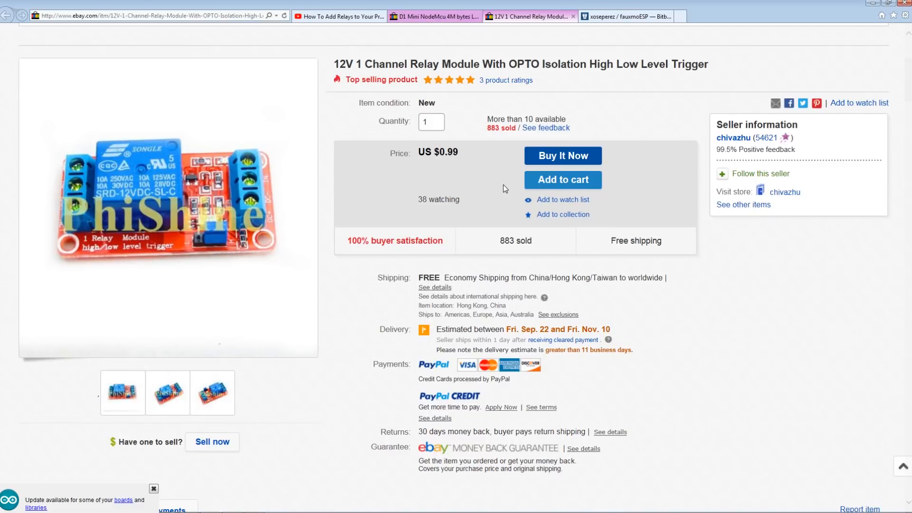
pyautogui.moveTo(563, 82)
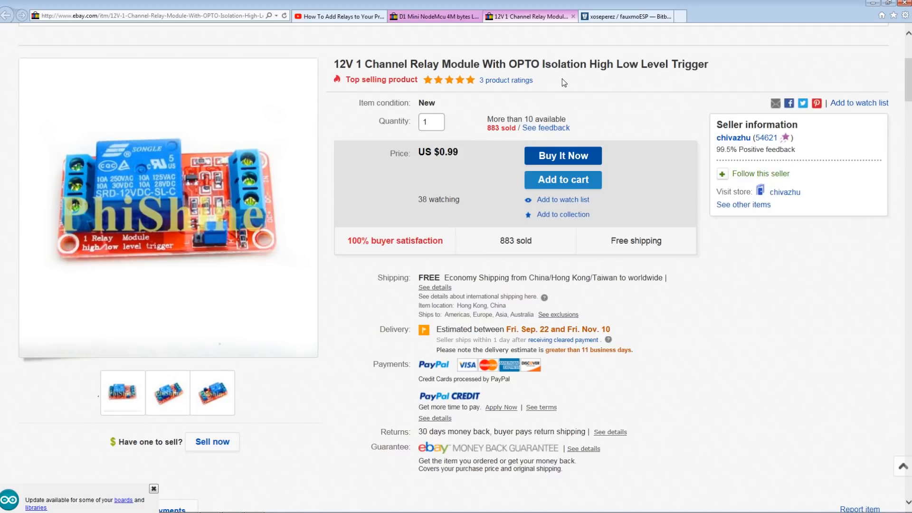
pyautogui.click(339, 16)
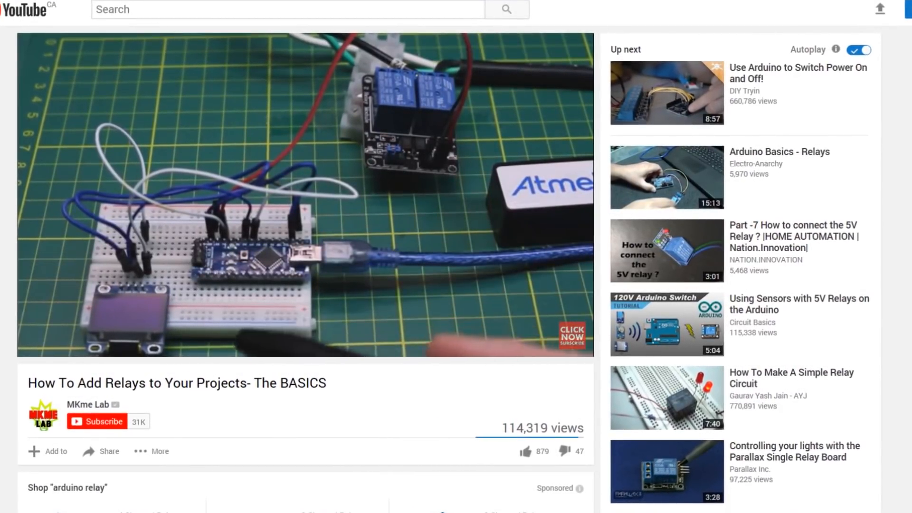
# Skim the fauxmoESP README on Bitbucket and follow its ESPAsyncTCP dependency link.
pyautogui.click(625, 16)
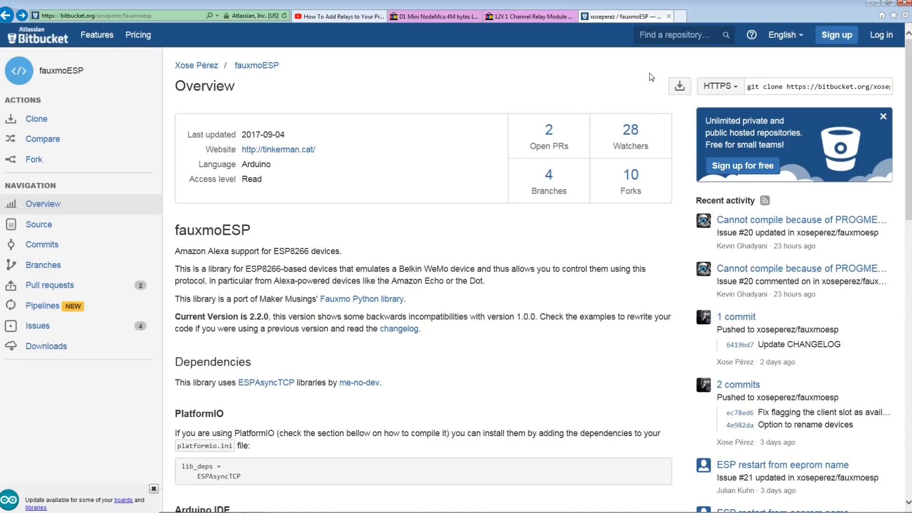
pyautogui.moveTo(596, 83)
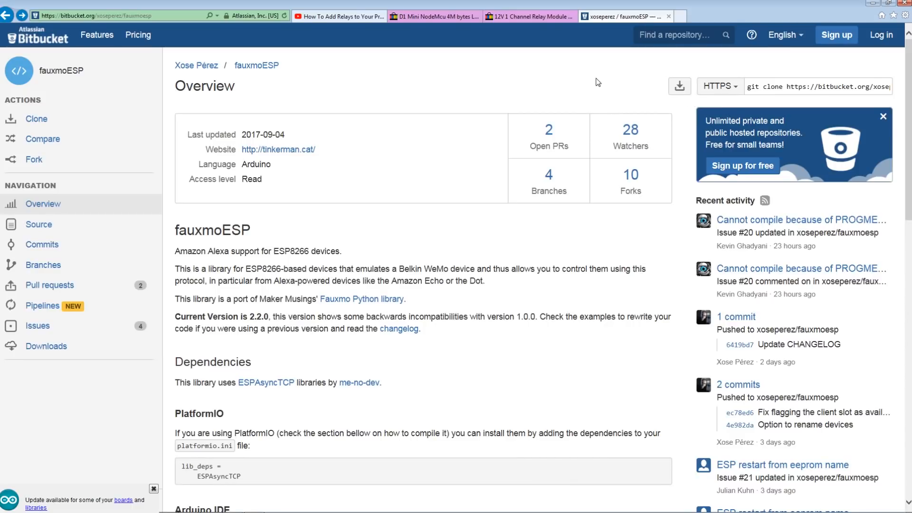
pyautogui.moveTo(474, 239)
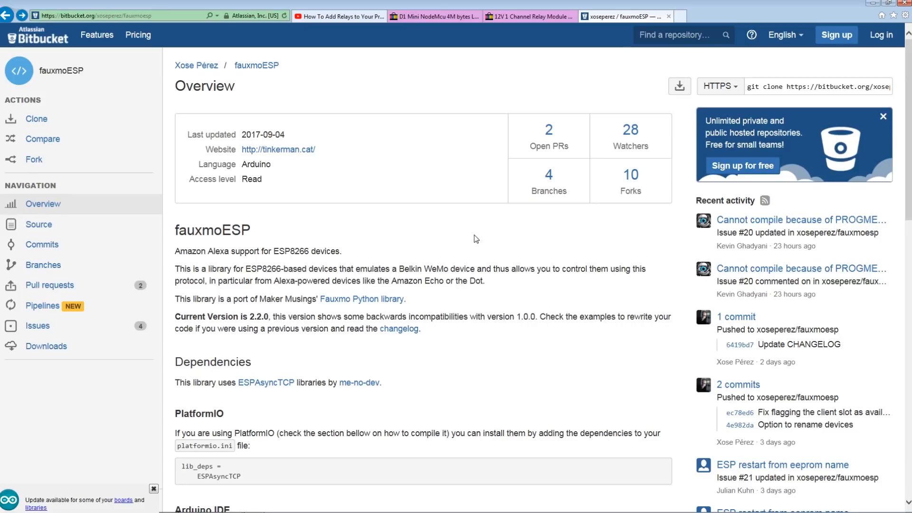
pyautogui.moveTo(450, 279)
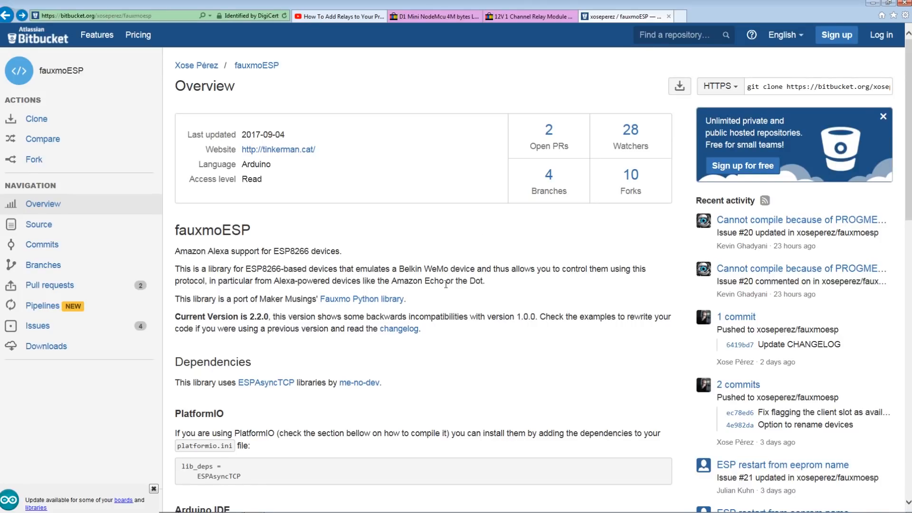
pyautogui.scroll(-3)
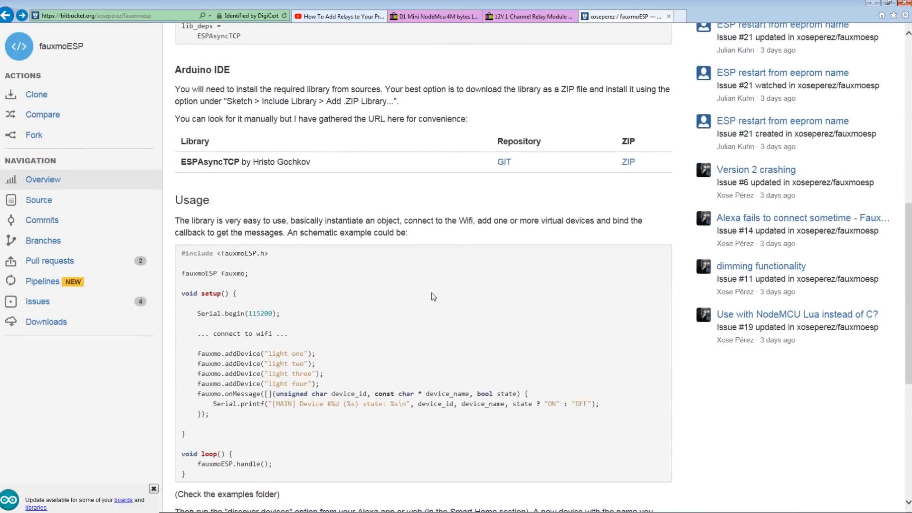
pyautogui.scroll(3)
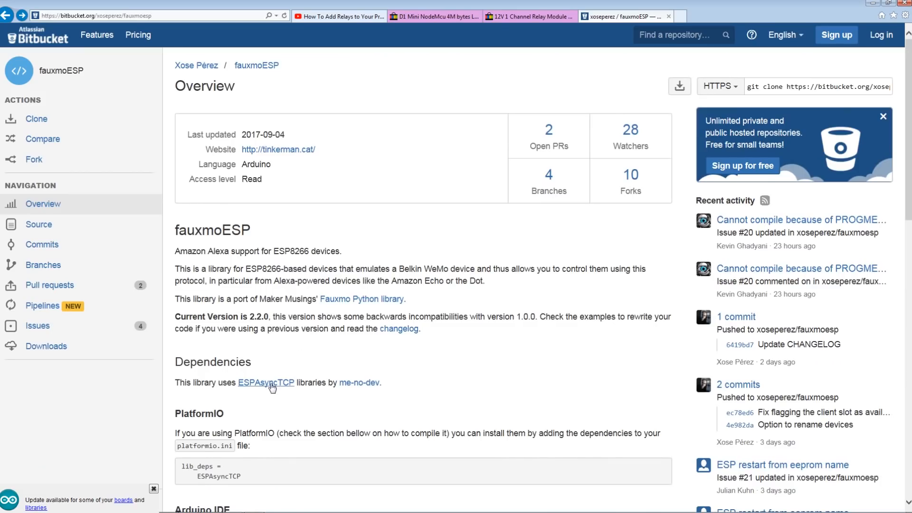
pyautogui.click(265, 383)
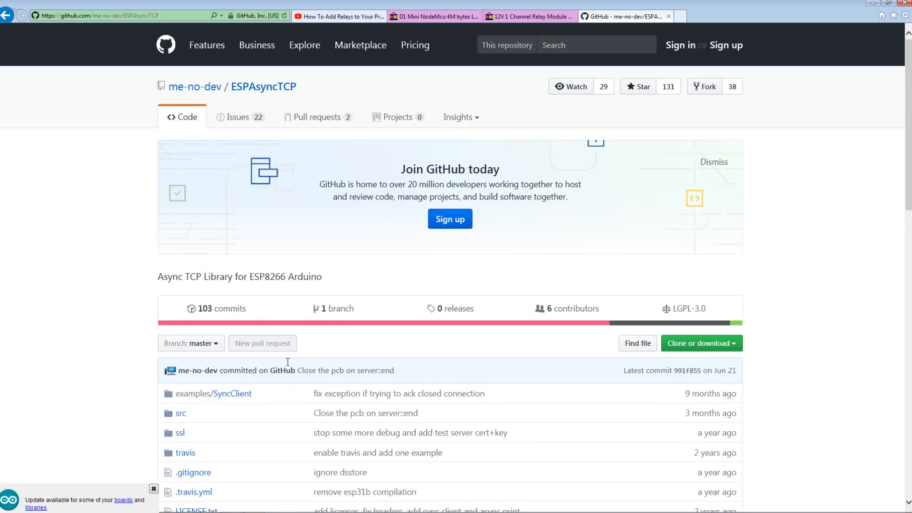
pyautogui.moveTo(701, 343)
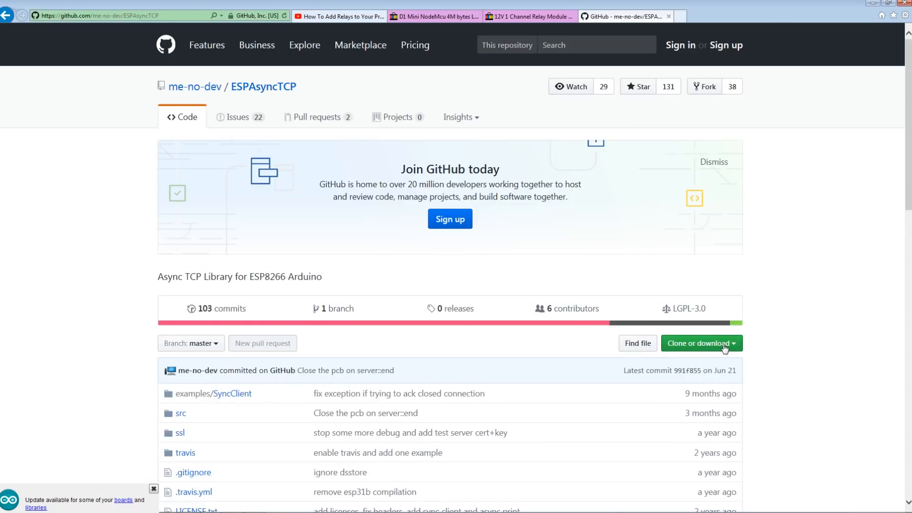
pyautogui.moveTo(793, 306)
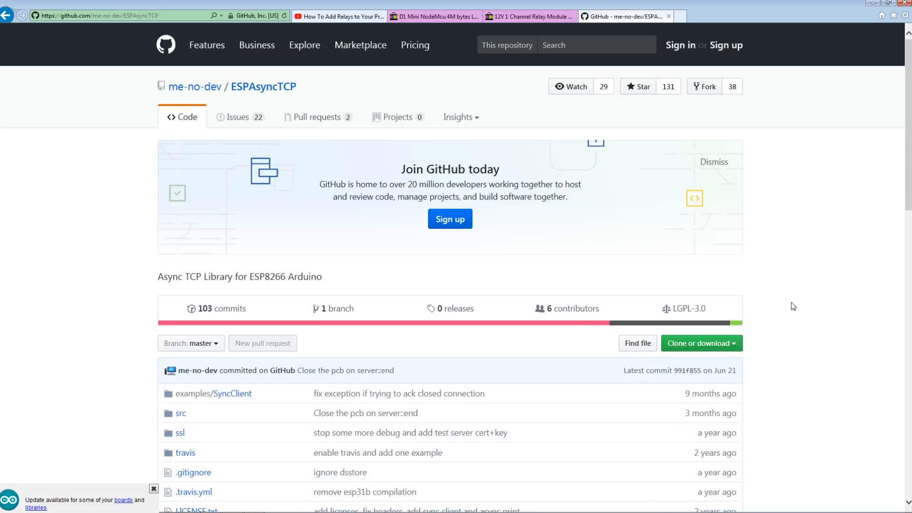
# In Arduino IDE, check the Tools board settings and start Sketch > Include Library > Add .ZIP Library.
pyautogui.click(253, 505)
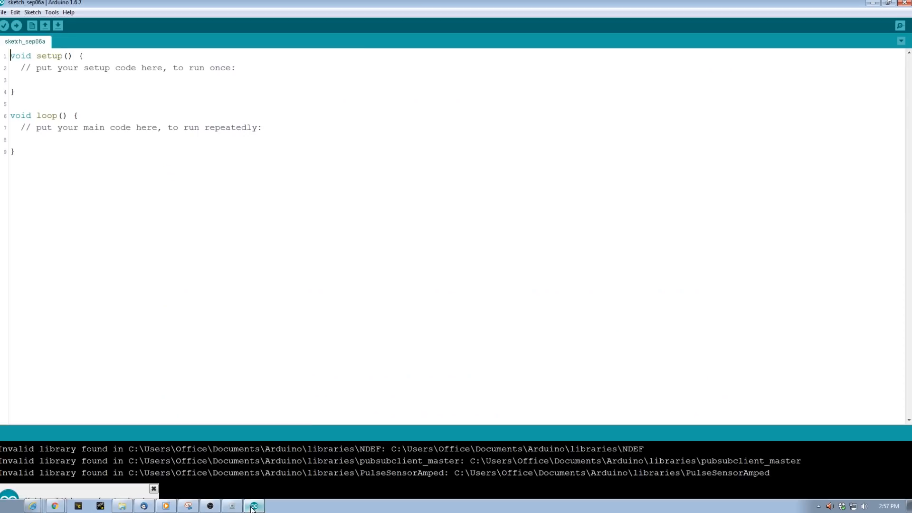
pyautogui.click(52, 12)
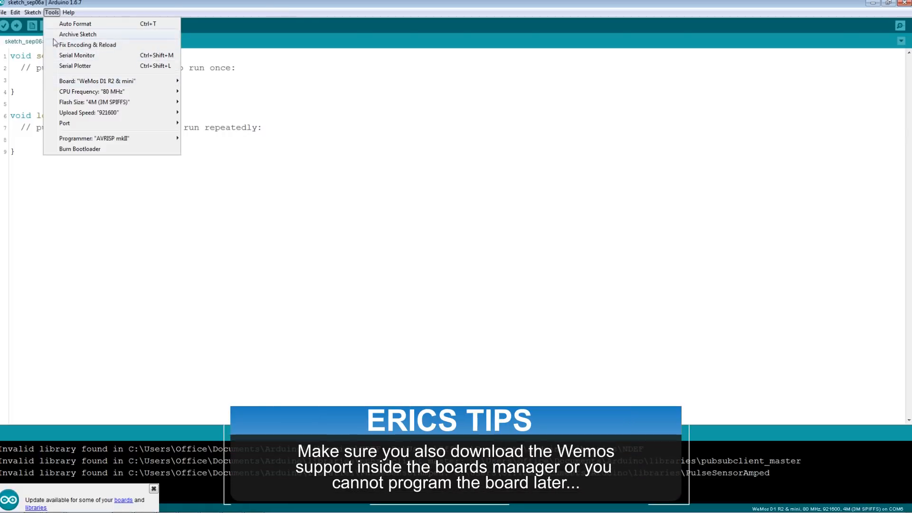
pyautogui.click(32, 12)
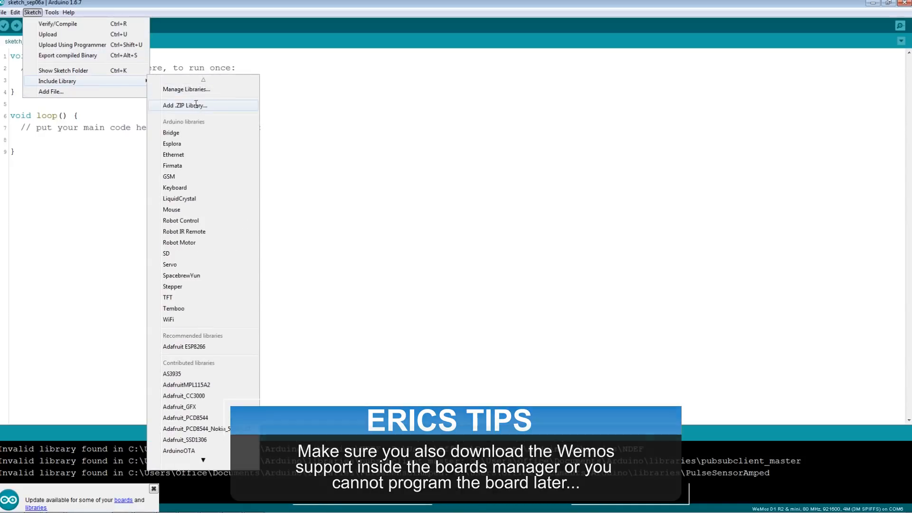
pyautogui.click(184, 106)
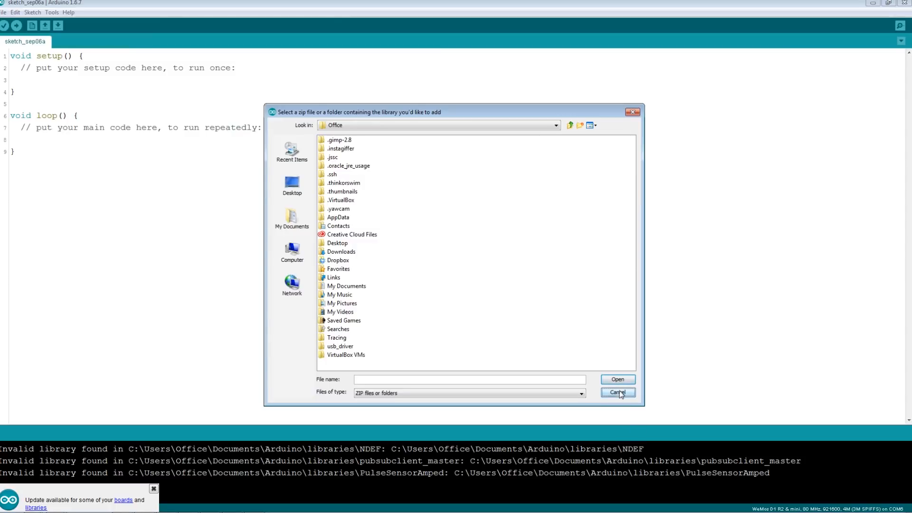
# Cancel the ZIP library dialog and download the fauxmoESP repository ZIP from Bitbucket's Downloads page.
pyautogui.click(618, 392)
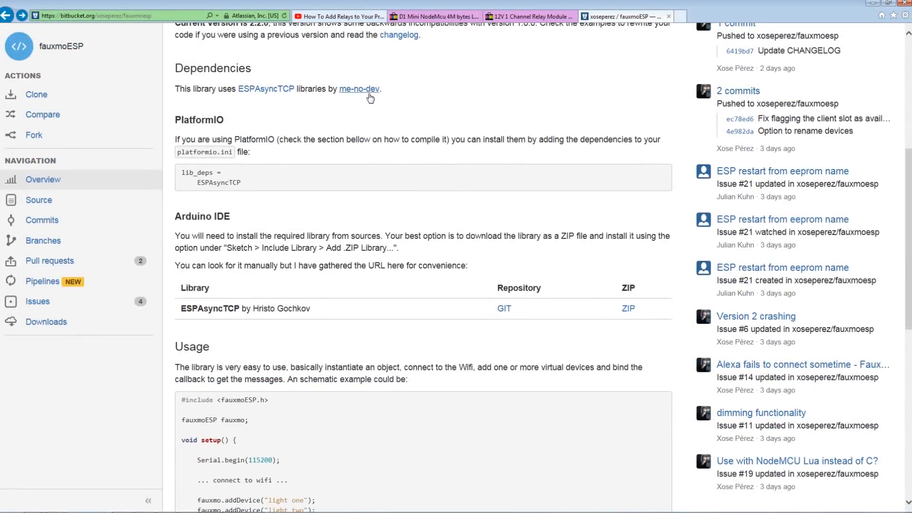
pyautogui.scroll(3)
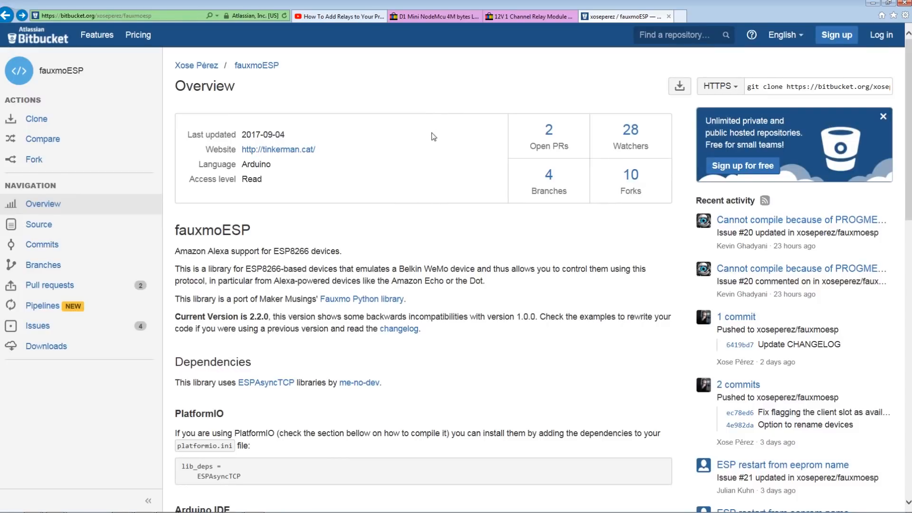
pyautogui.moveTo(191, 189)
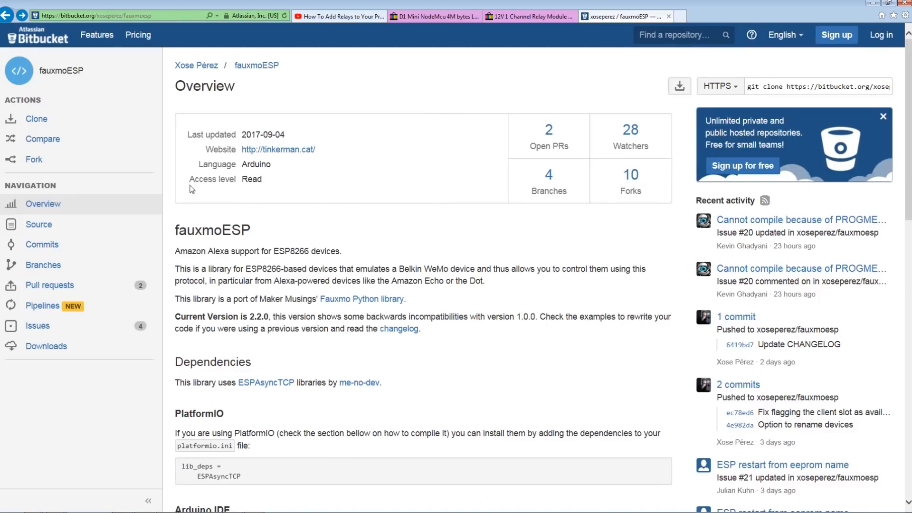
pyautogui.click(45, 346)
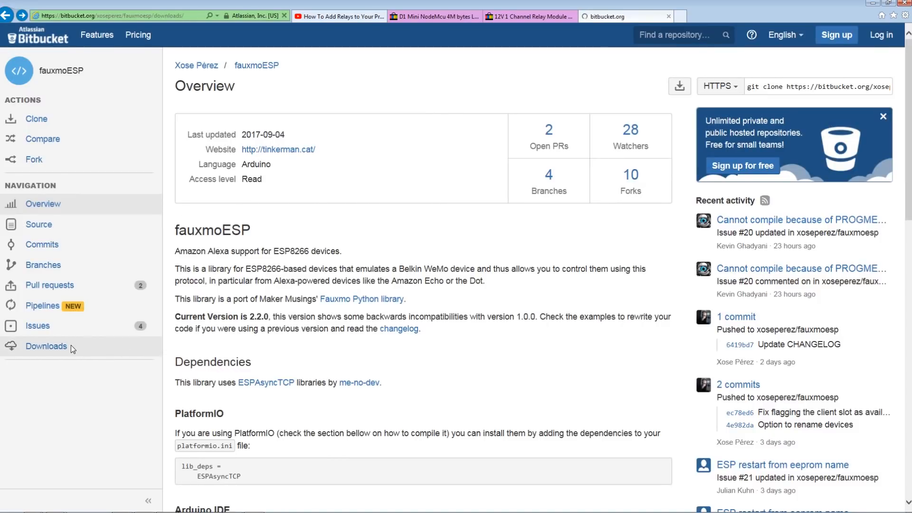
pyautogui.click(46, 346)
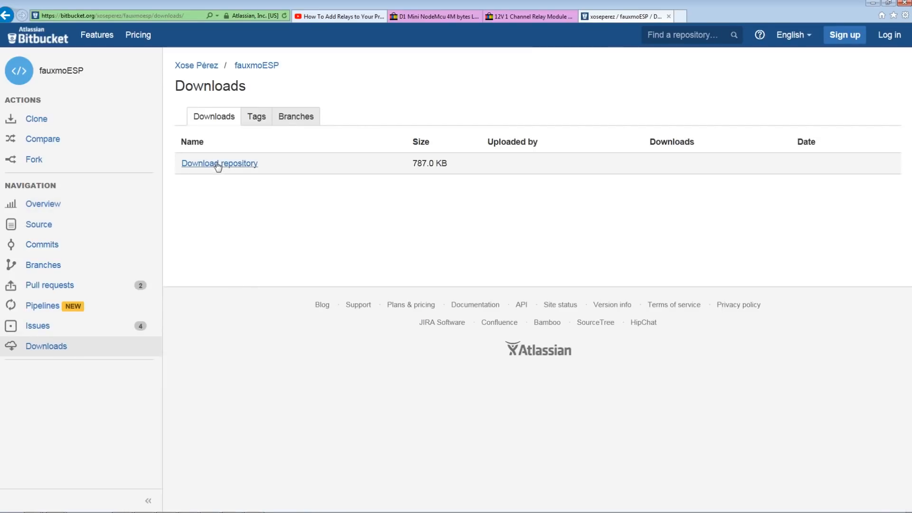
pyautogui.click(218, 164)
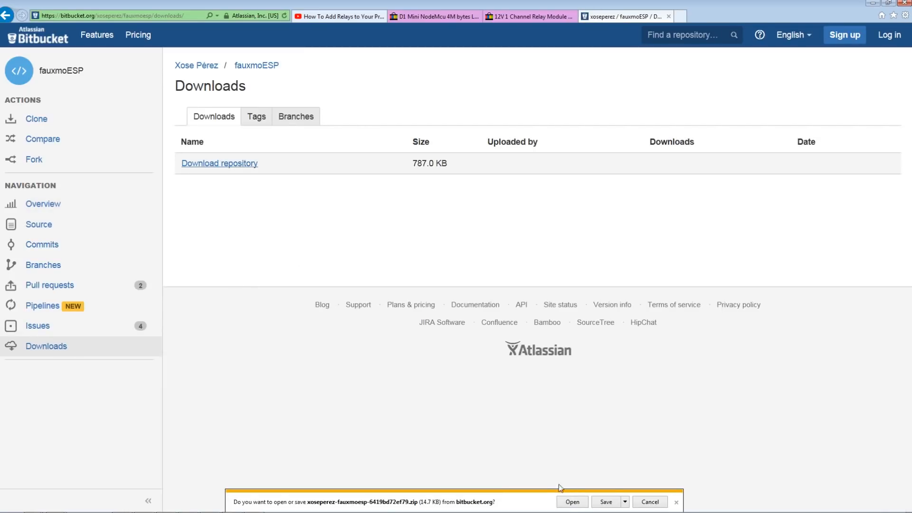
pyautogui.moveTo(6, 23)
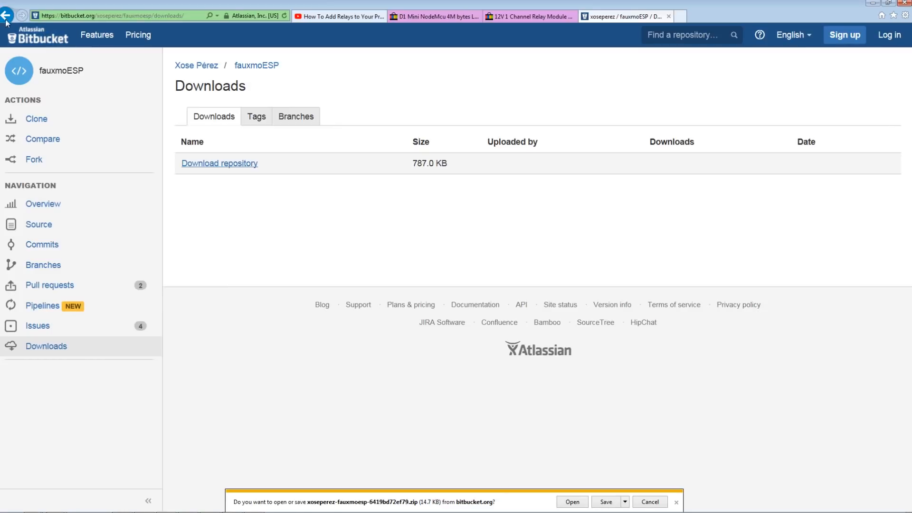
pyautogui.click(7, 15)
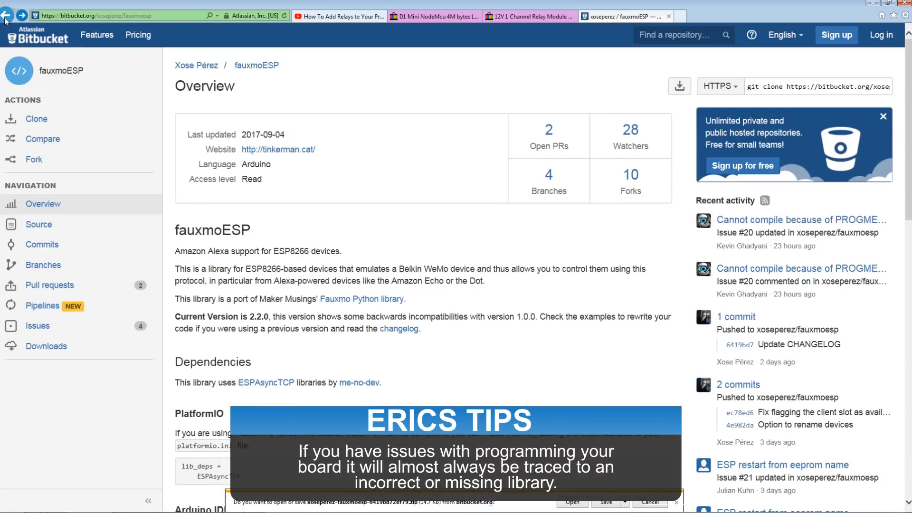
# Open the fauxmoESP_Basic example from File > Examples > FauxmoESP.
pyautogui.click(4, 12)
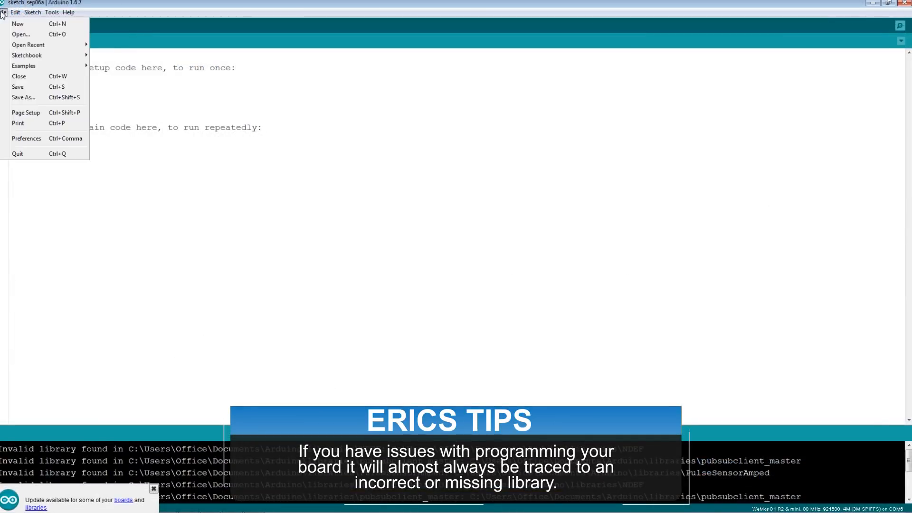
pyautogui.moveTo(24, 66)
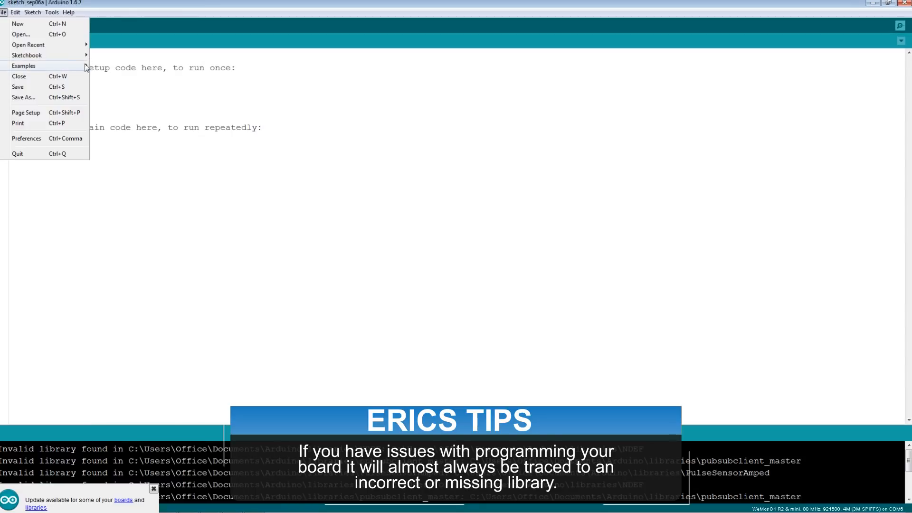
pyautogui.click(24, 65)
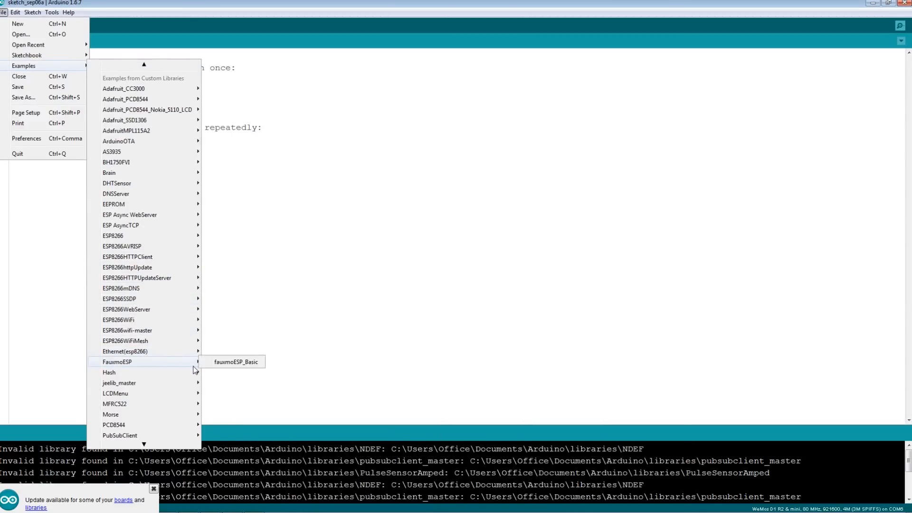
pyautogui.click(236, 361)
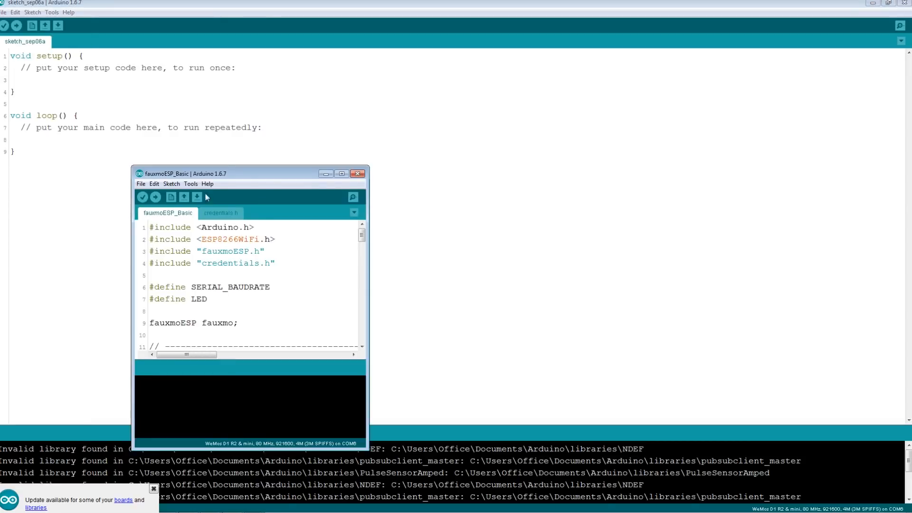
pyautogui.moveTo(251, 174); pyautogui.dragTo(224, 79)
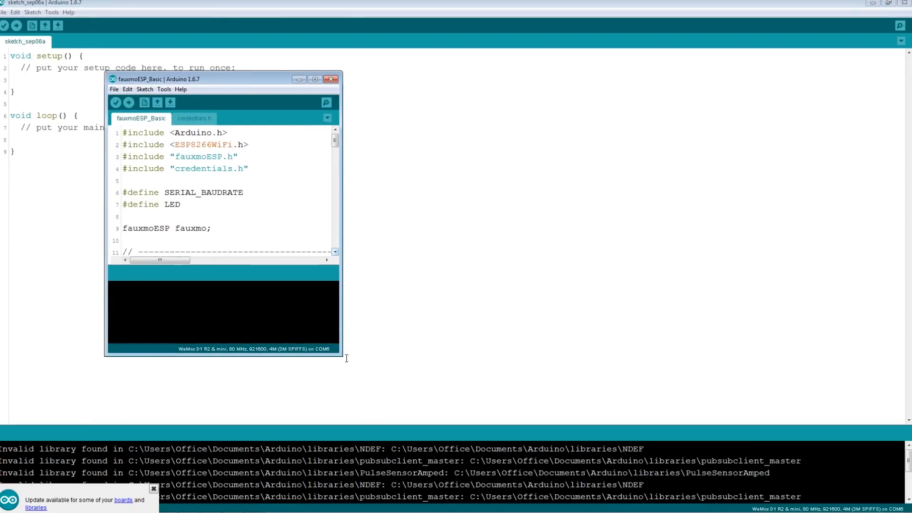
# Save a copy of the example sketch folder to the Desktop.
pyautogui.click(115, 88)
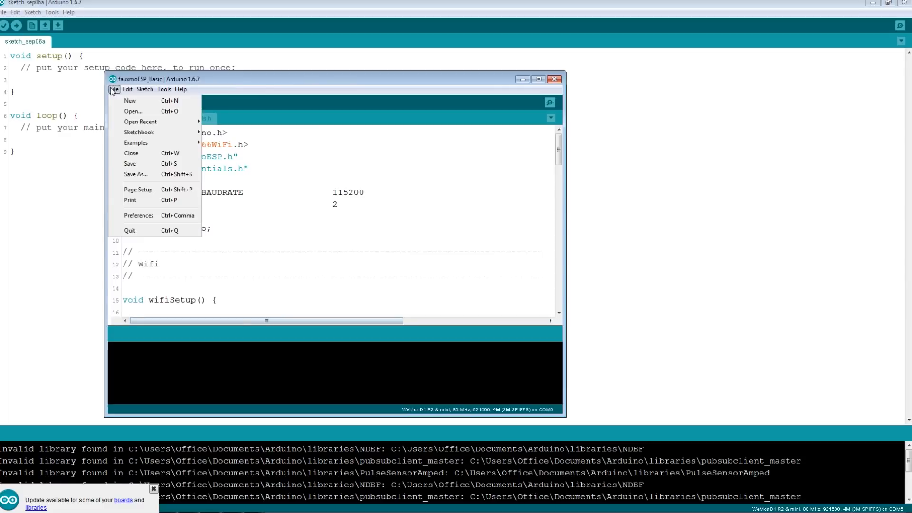
pyautogui.moveTo(135, 174)
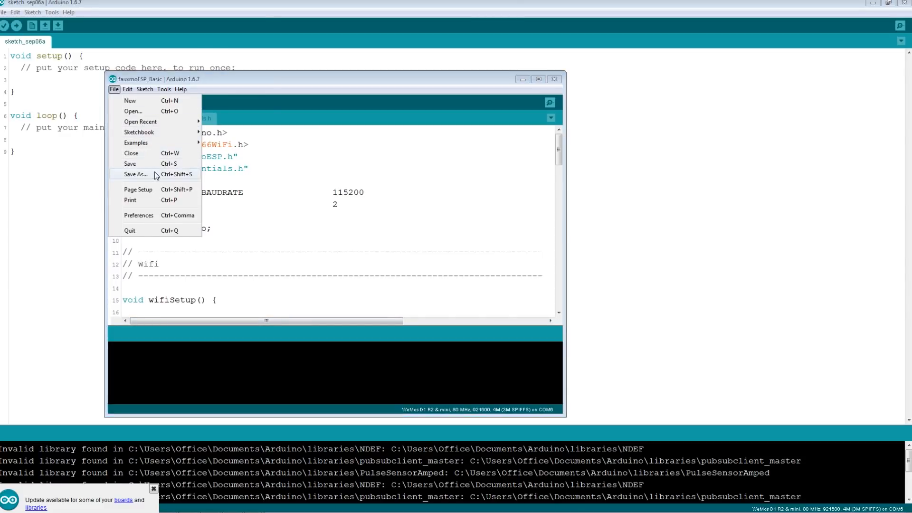
pyautogui.click(135, 174)
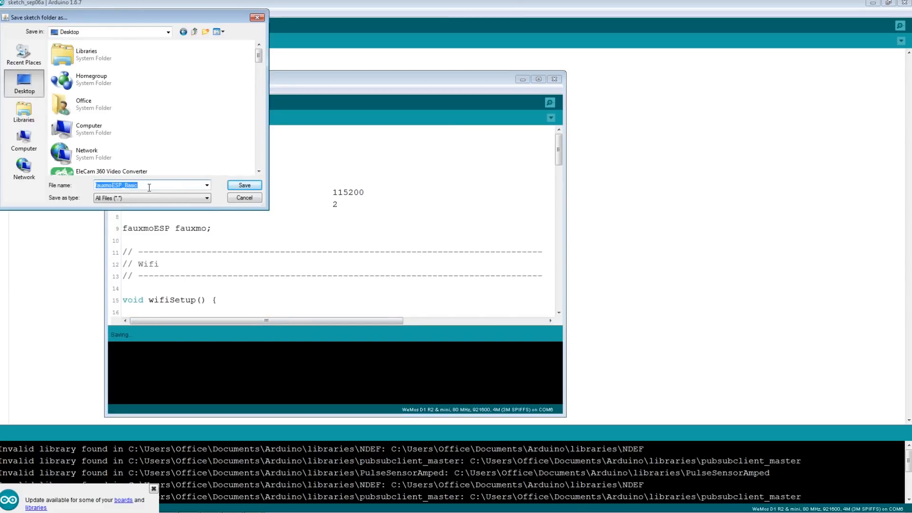
pyautogui.click(244, 185)
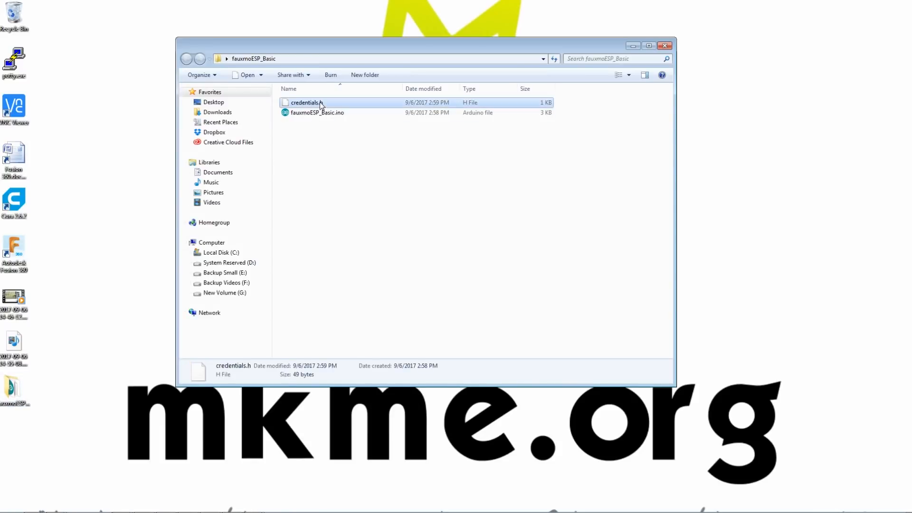
# Open credentials.h in Notepad and select the placeholder WiFi SSID and password values.
pyautogui.doubleClick(305, 102)
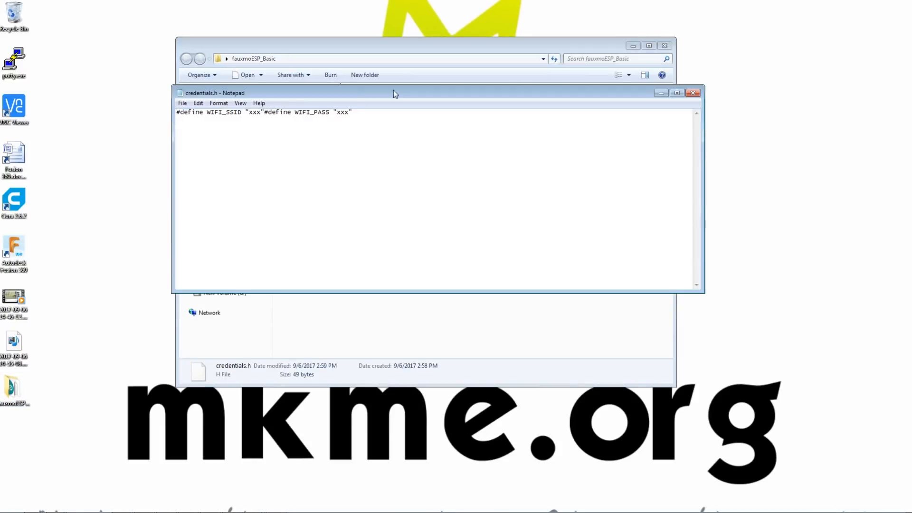
pyautogui.moveTo(395, 93); pyautogui.dragTo(395, 98)
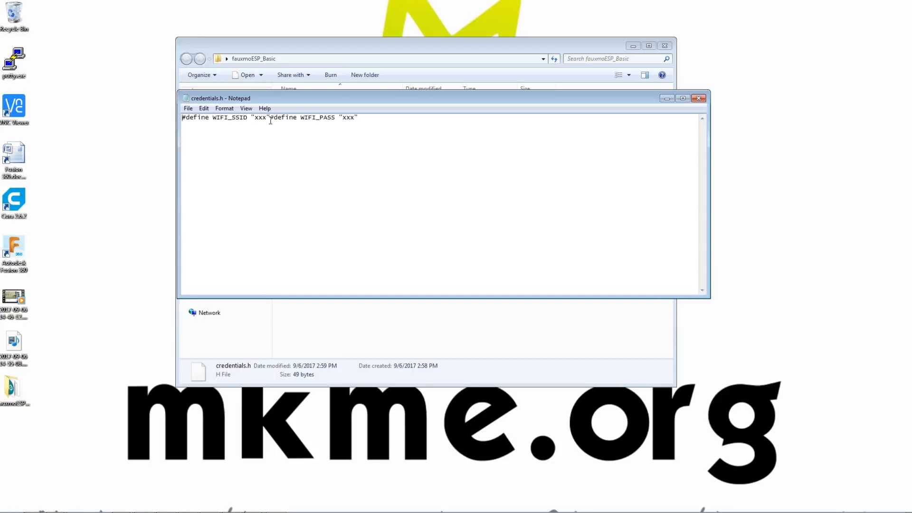
pyautogui.doubleClick(260, 116)
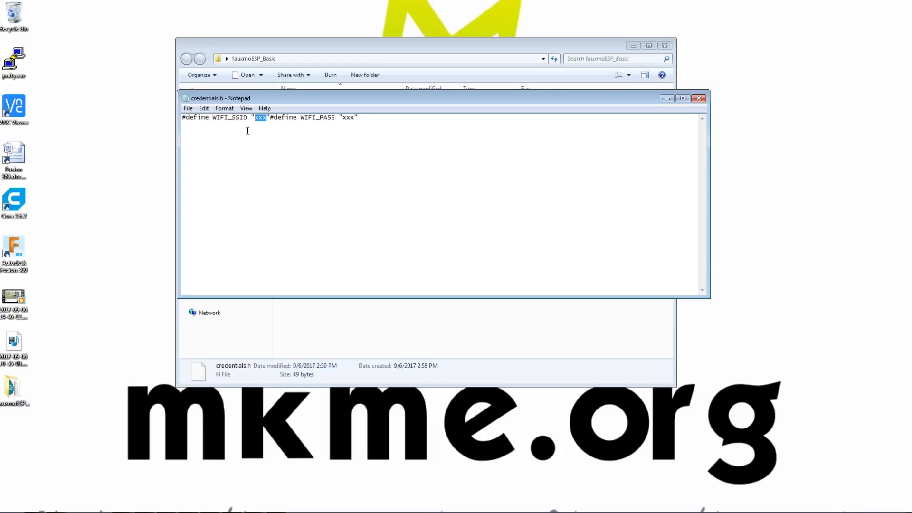
pyautogui.moveTo(343, 127)
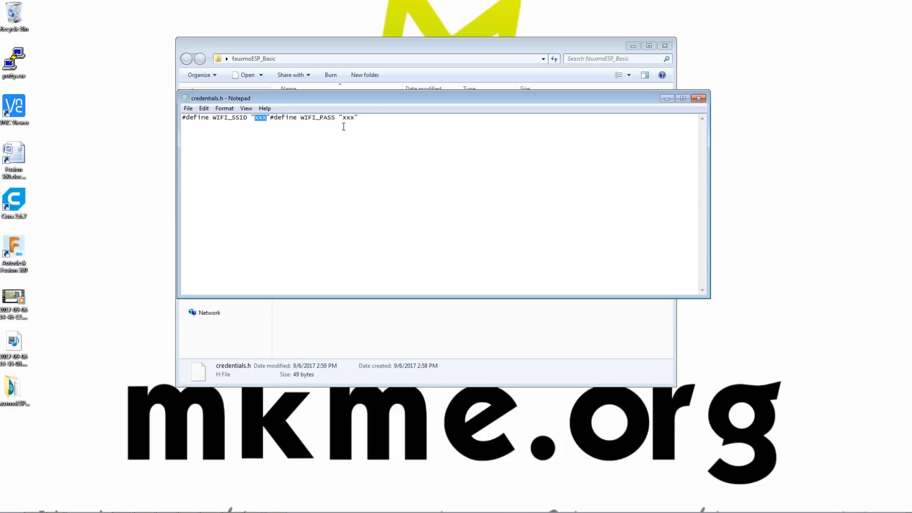
pyautogui.doubleClick(348, 116)
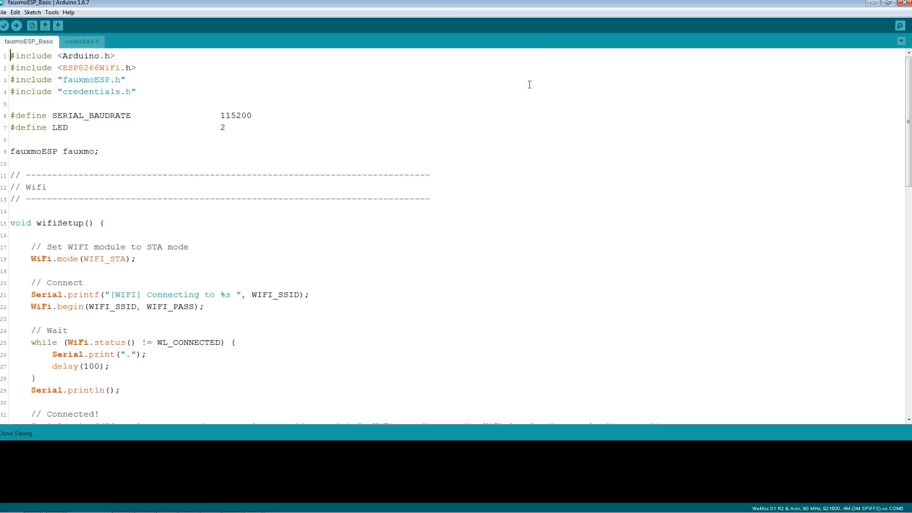
pyautogui.scroll(-3)
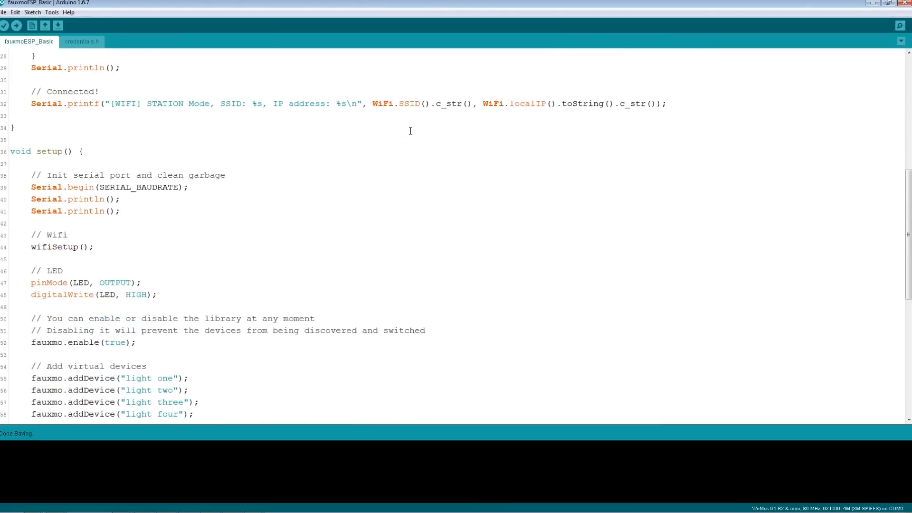
pyautogui.scroll(-3)
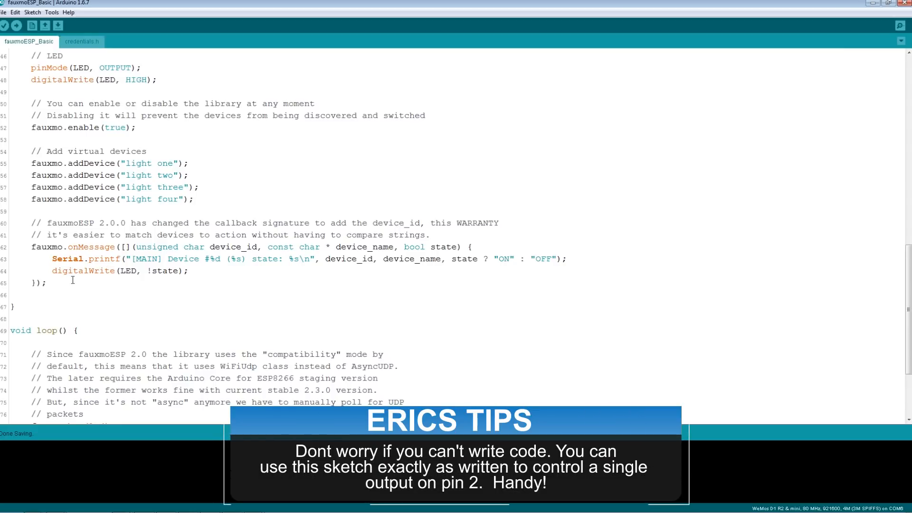
pyautogui.moveTo(140, 271)
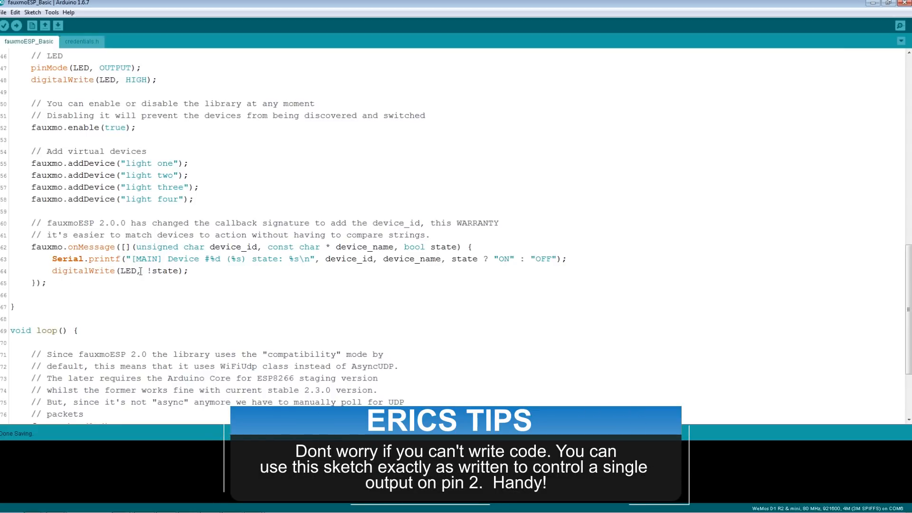
pyautogui.doubleClick(117, 271)
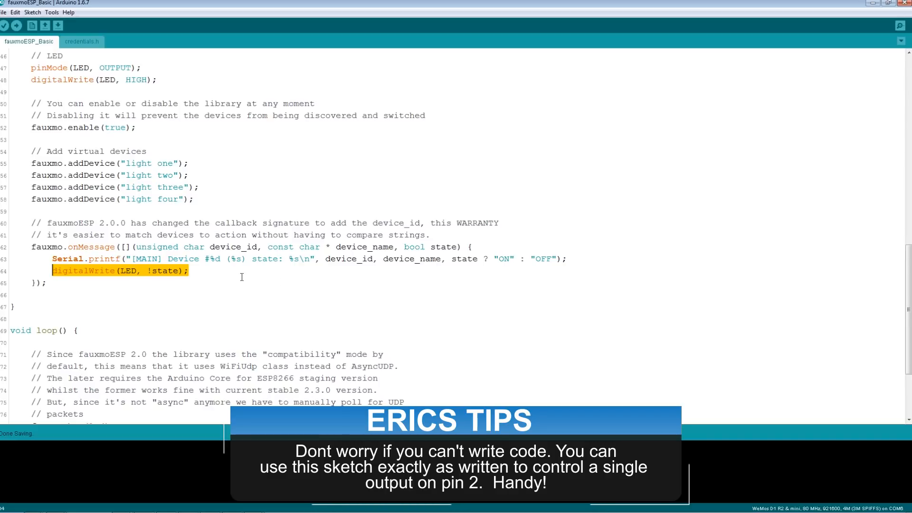
pyautogui.moveTo(138, 296)
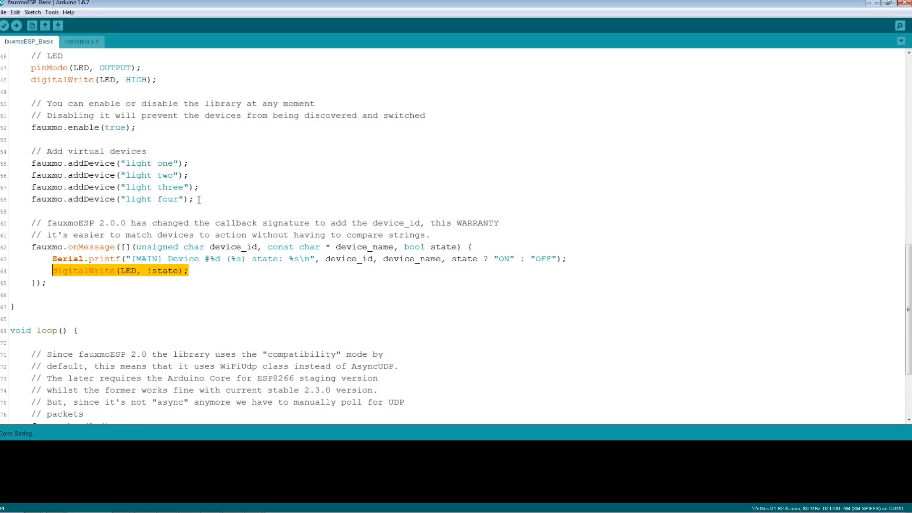
pyautogui.moveTo(198, 271)
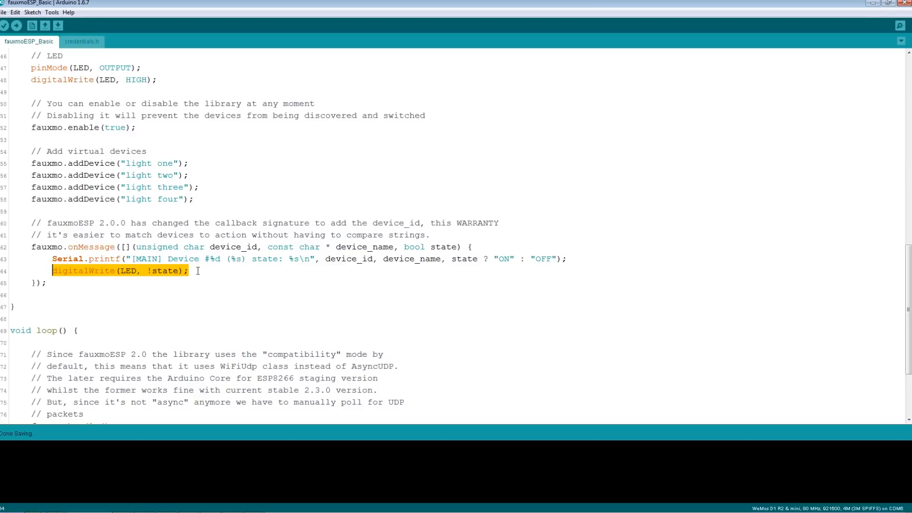
pyautogui.click(189, 271)
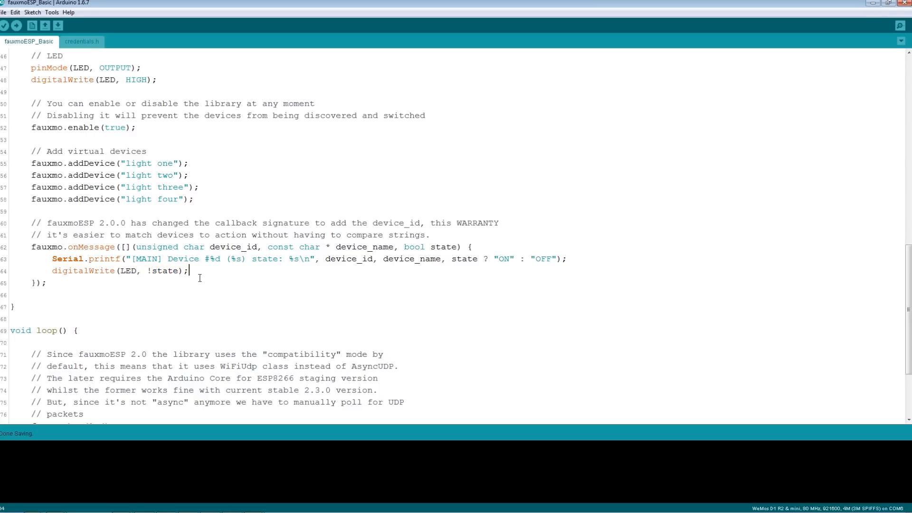
pyautogui.scroll(3)
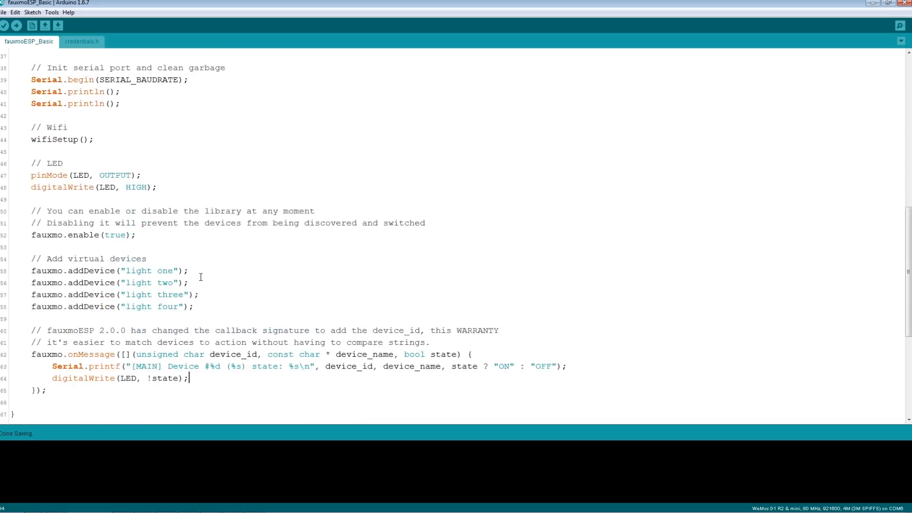
pyautogui.scroll(3)
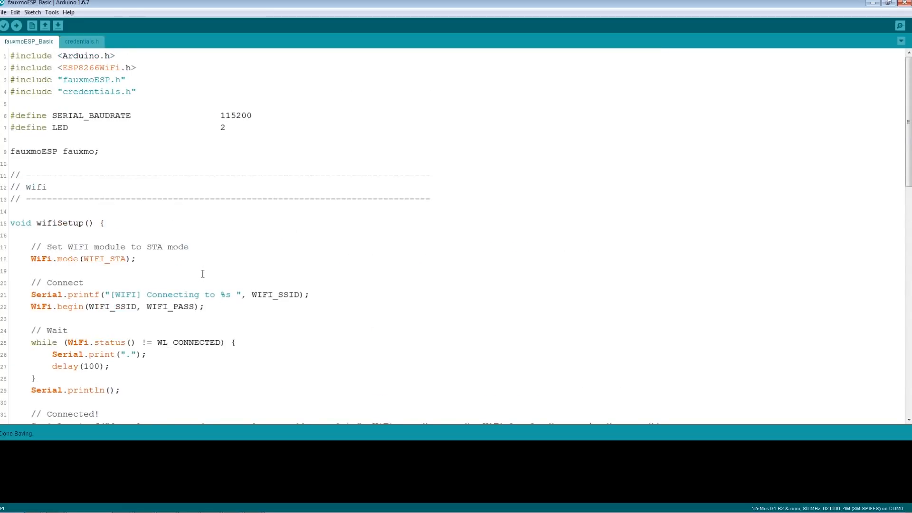
pyautogui.doubleClick(223, 127)
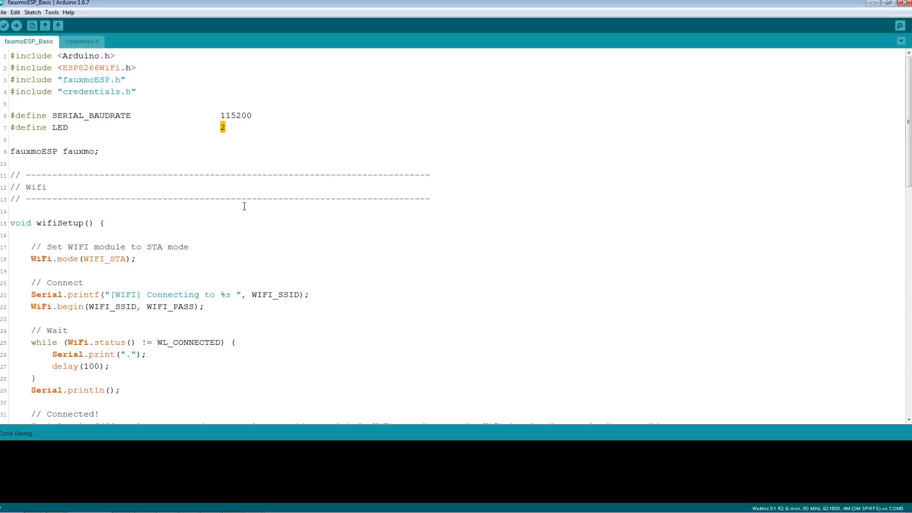
pyautogui.scroll(-3)
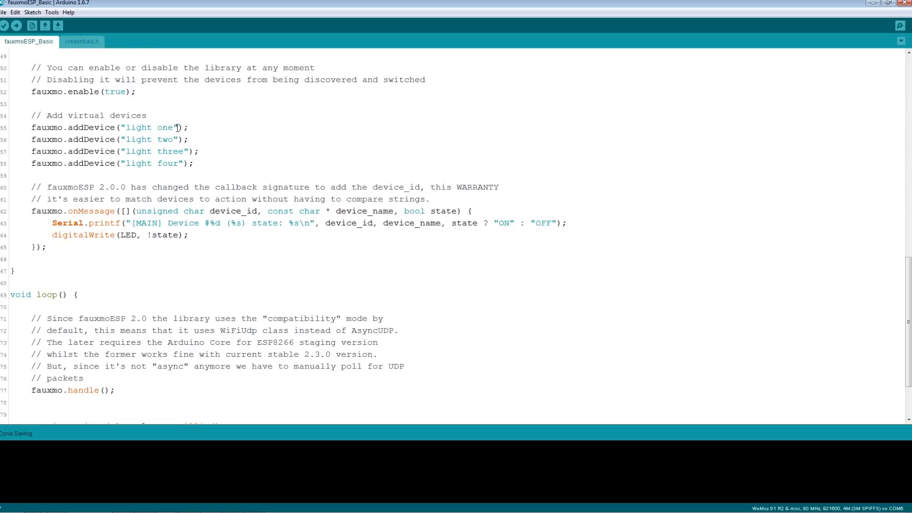
pyautogui.click(163, 163)
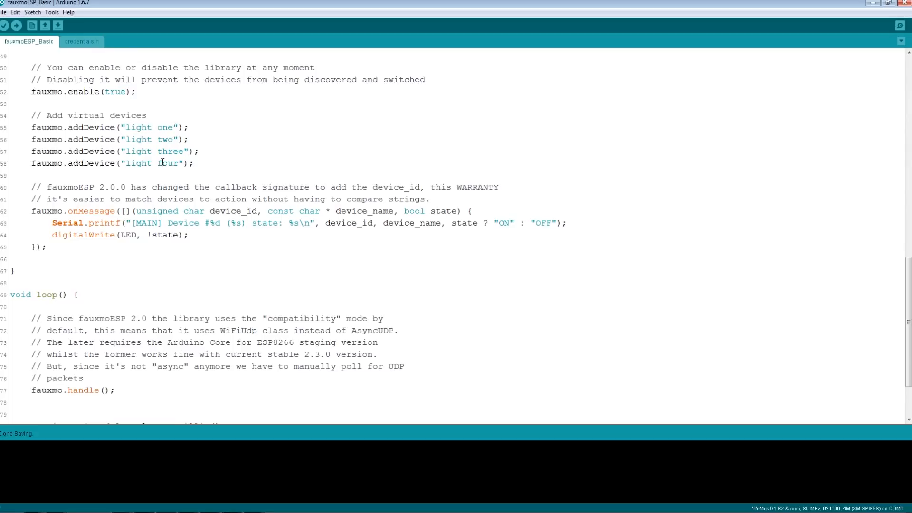
pyautogui.moveTo(138, 162)
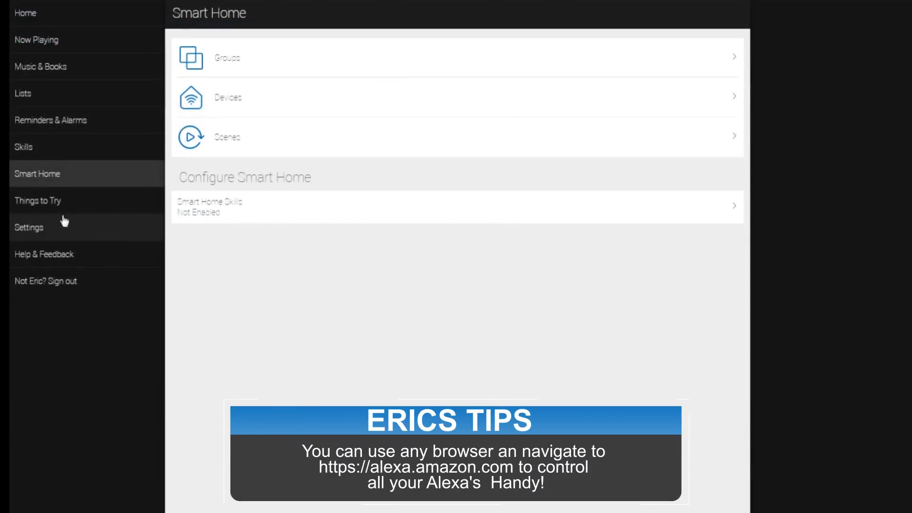
# Open the Smart Home Devices list showing light one through four as WeMo switches.
pyautogui.click(227, 96)
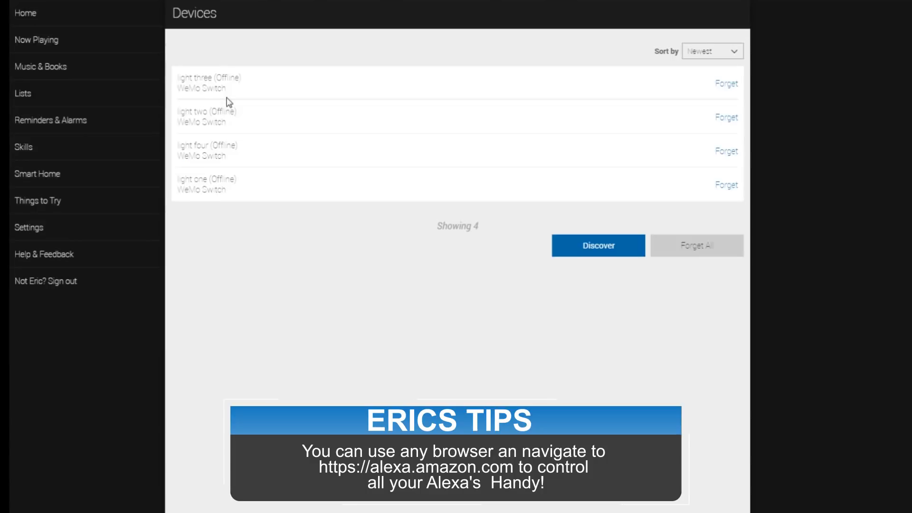
pyautogui.moveTo(236, 85)
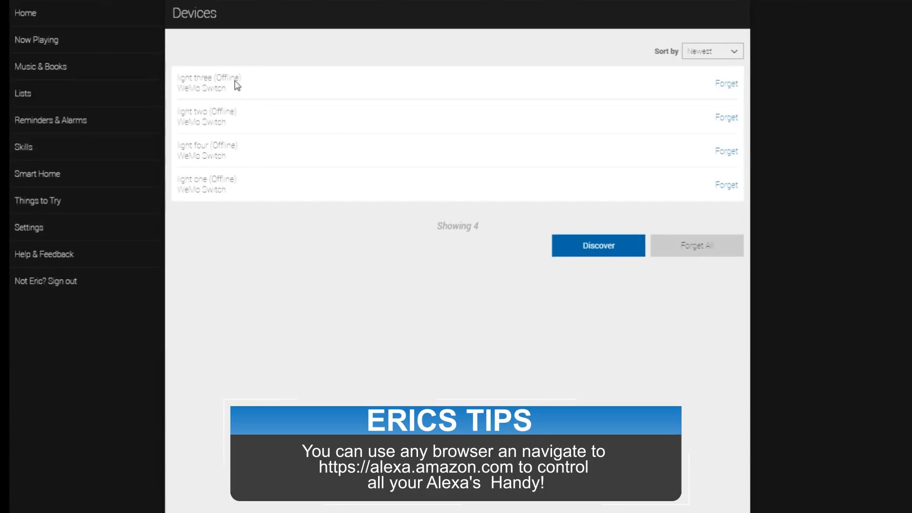
pyautogui.moveTo(202, 138)
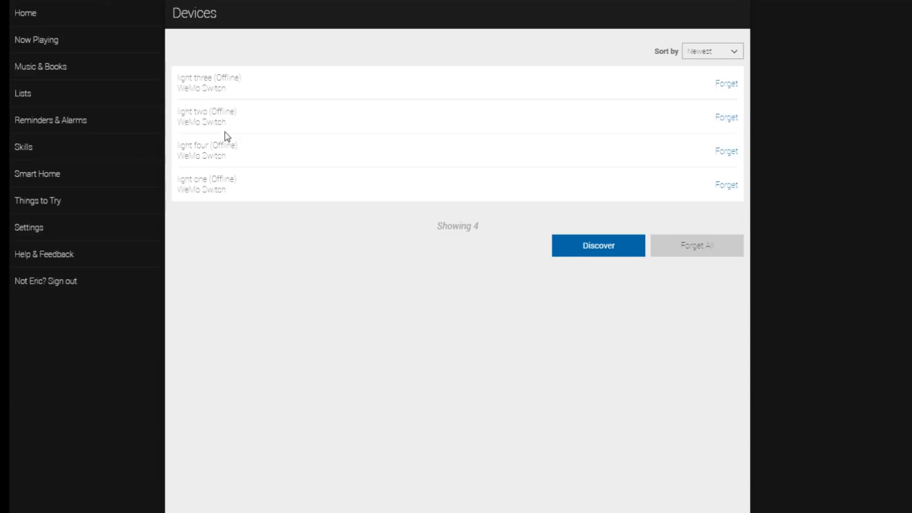
pyautogui.moveTo(228, 119)
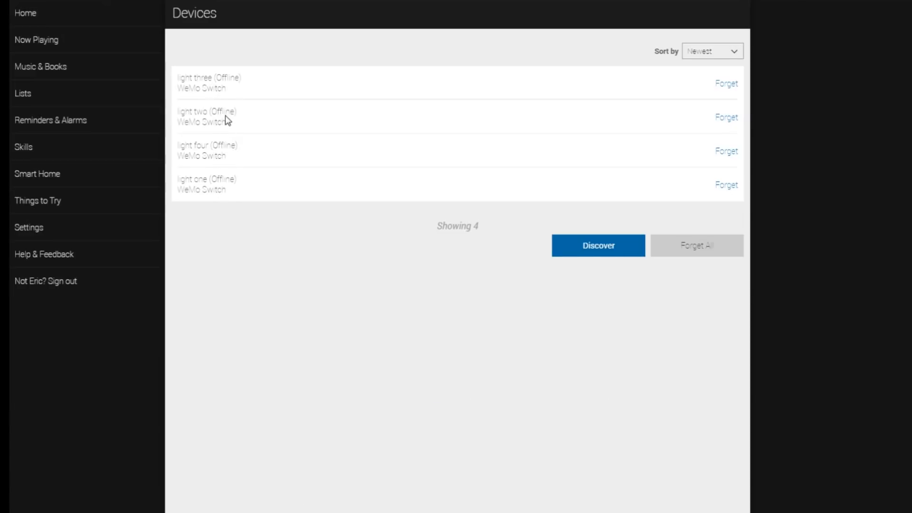
pyautogui.moveTo(509, 327)
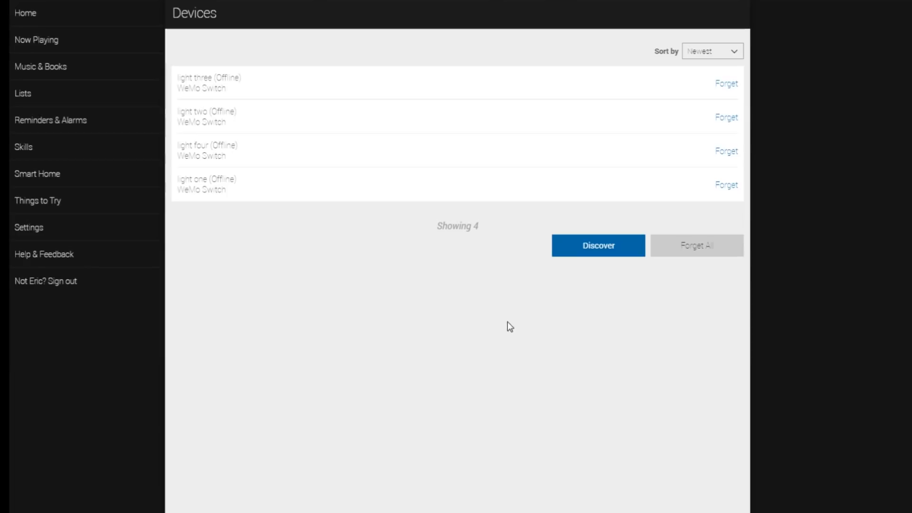
pyautogui.moveTo(525, 282)
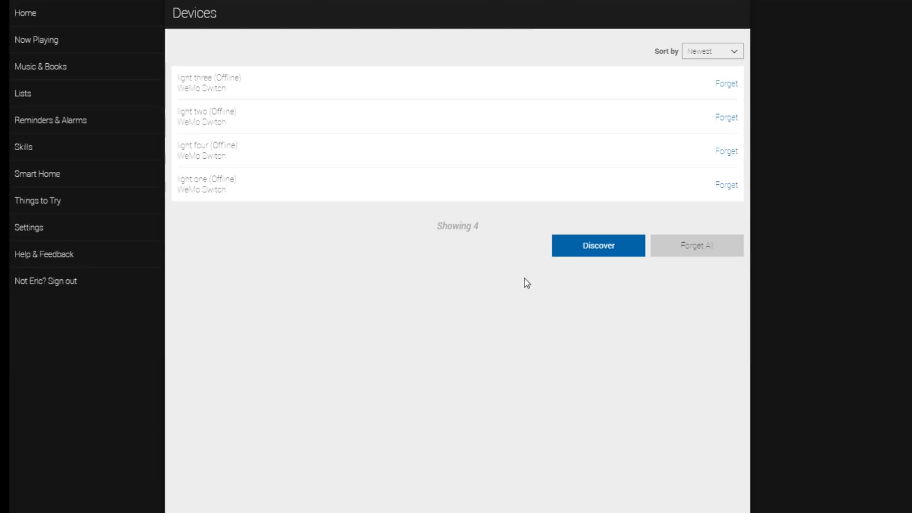
pyautogui.moveTo(518, 290)
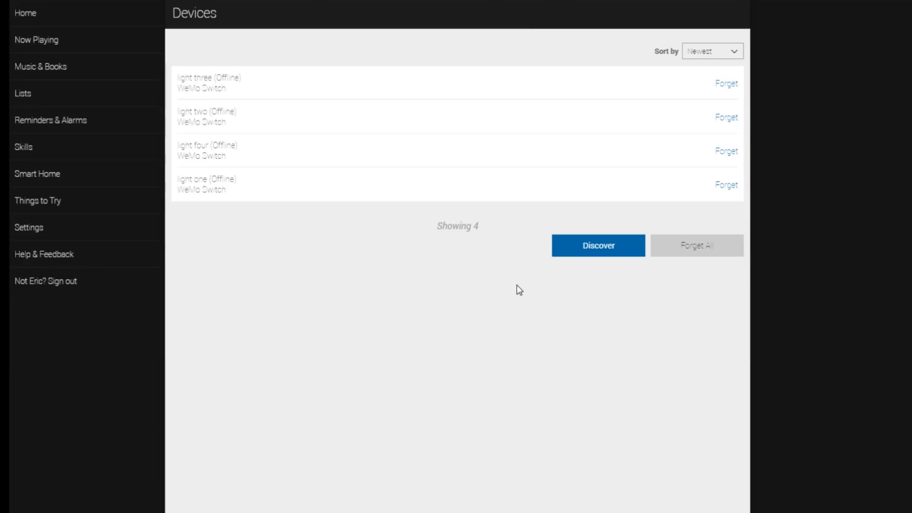